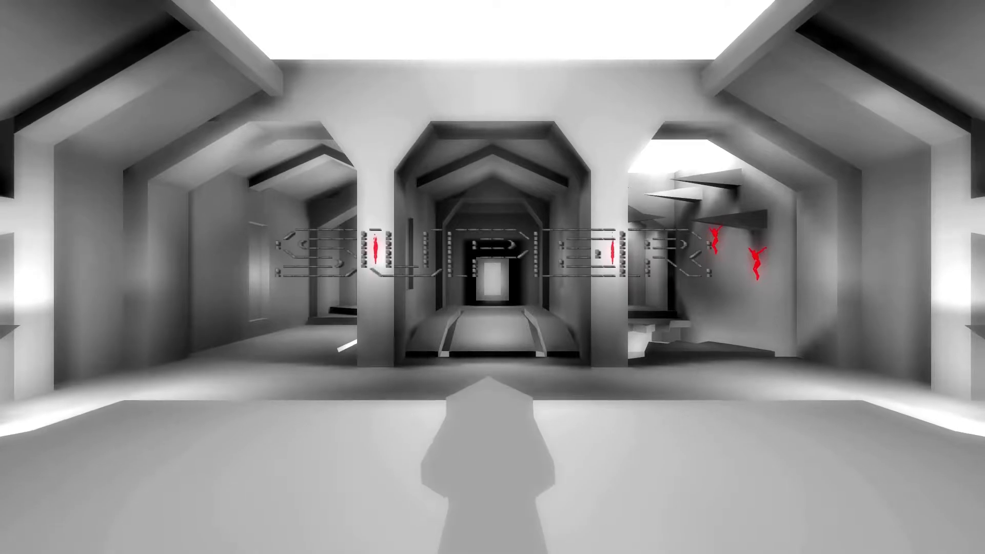
key(w)
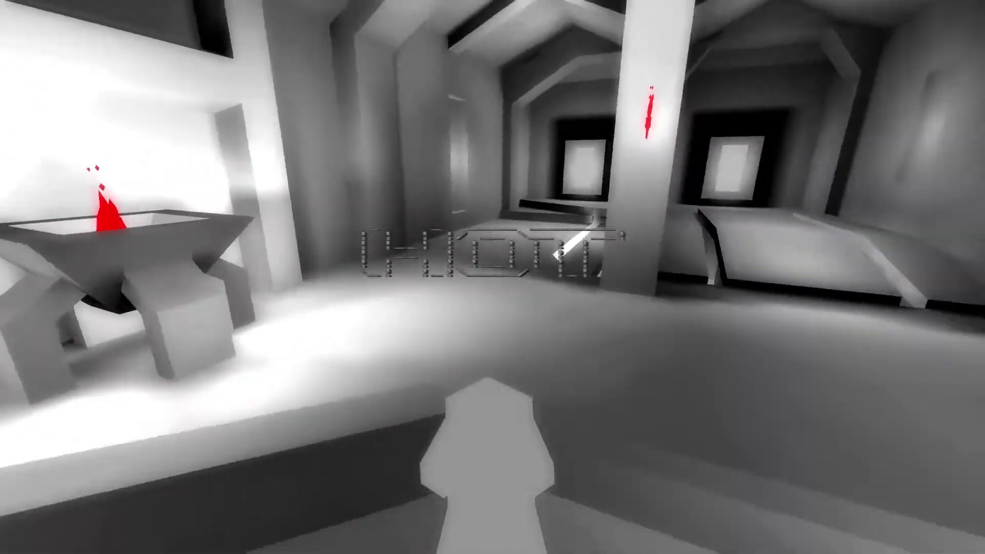
mouse_move(492, 277)
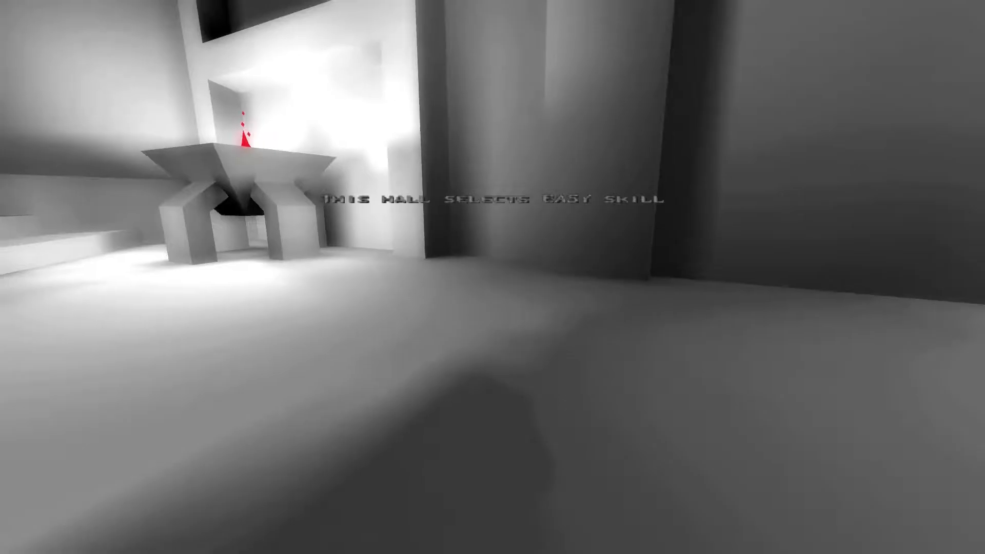
mouse_move(493, 277)
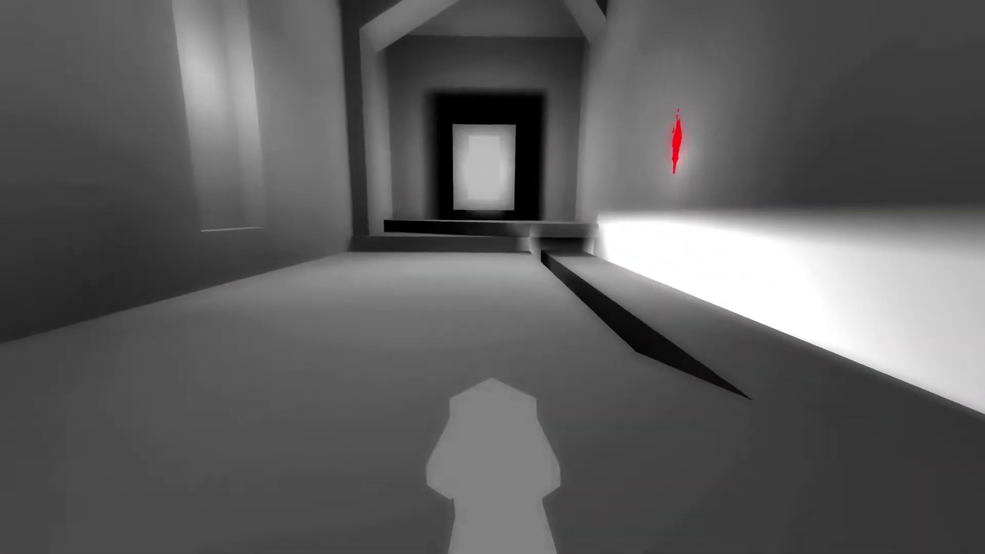
key(w)
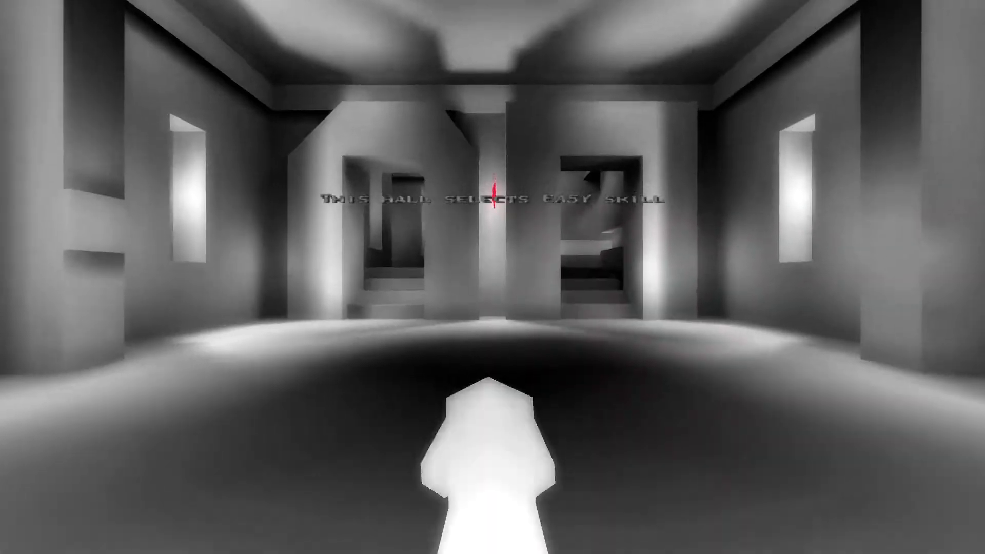
key(w)
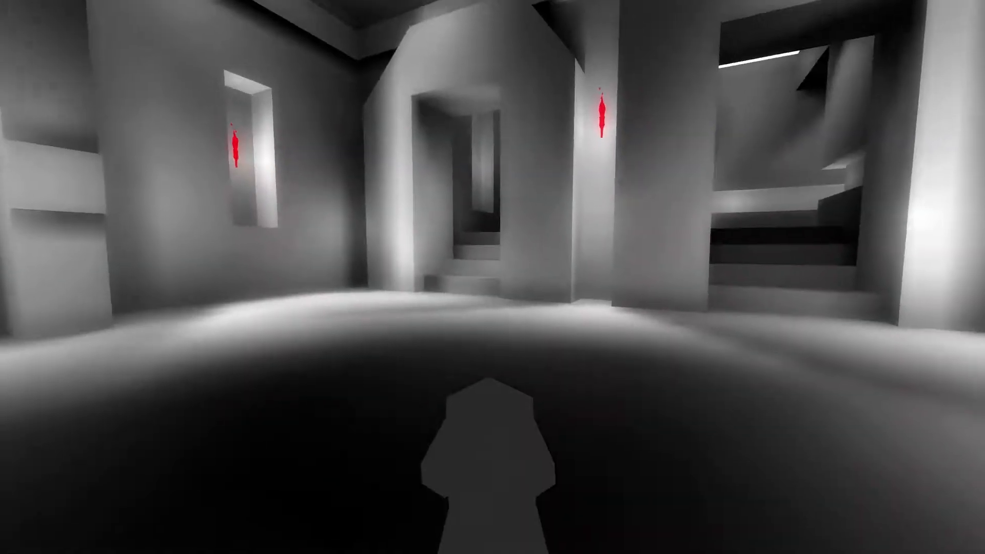
click(493, 305)
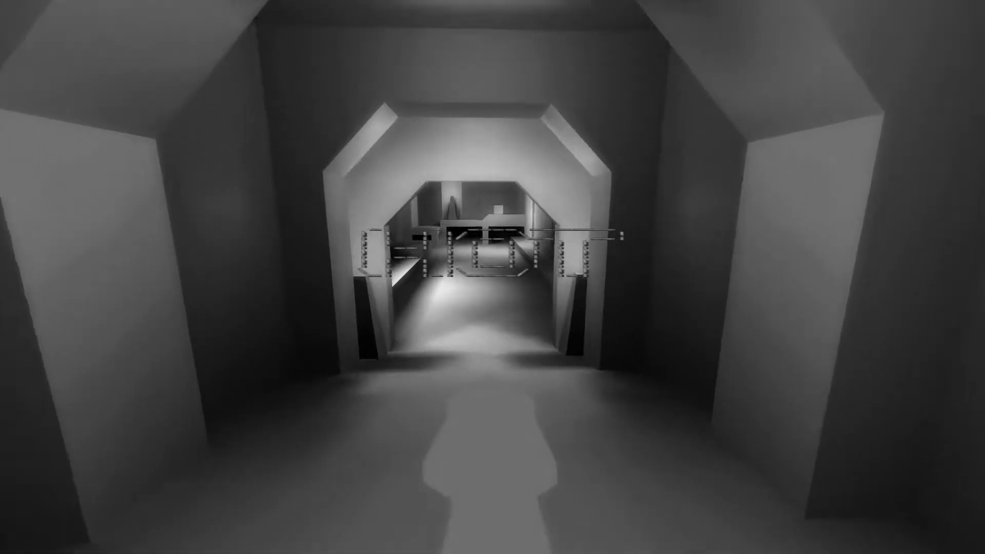
key(w)
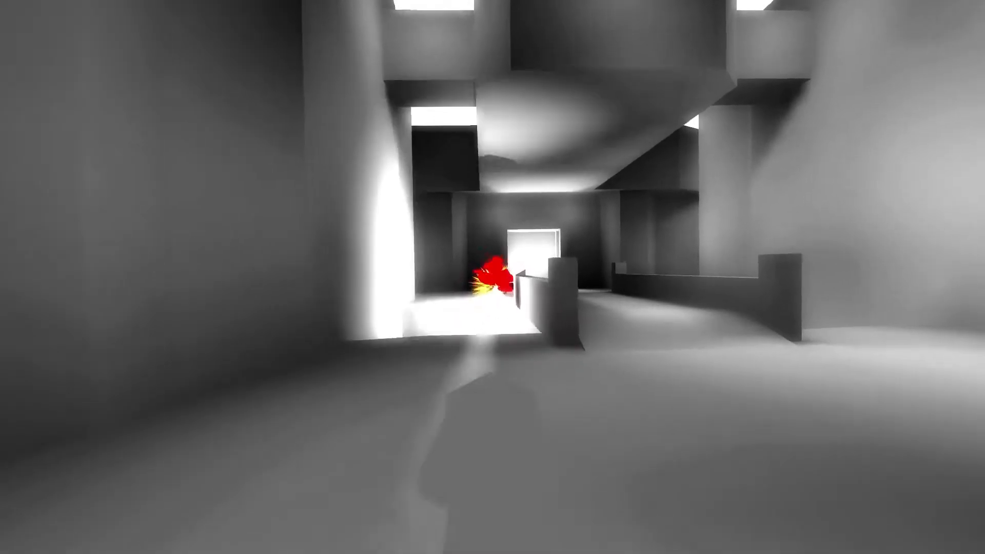
mouse_move(493, 277)
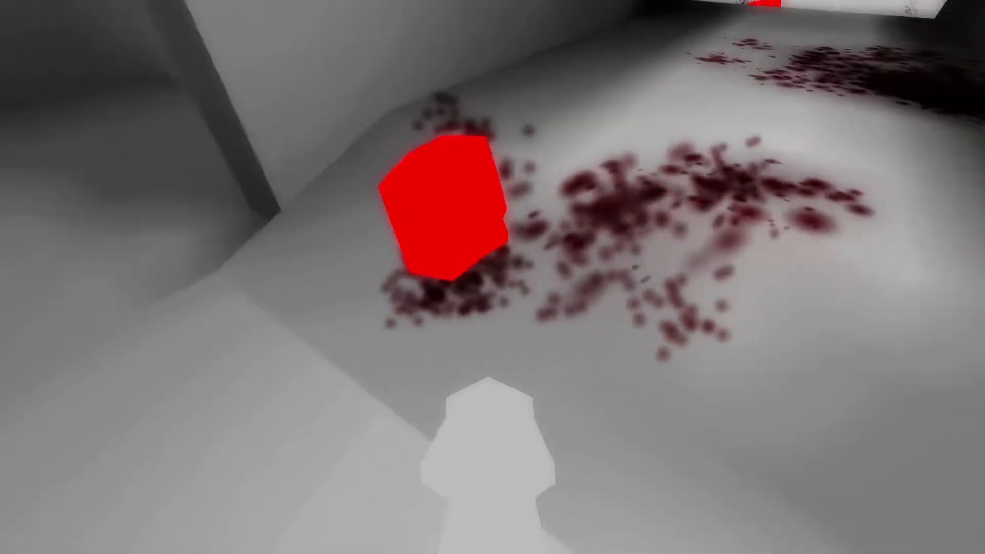
mouse_move(493, 278)
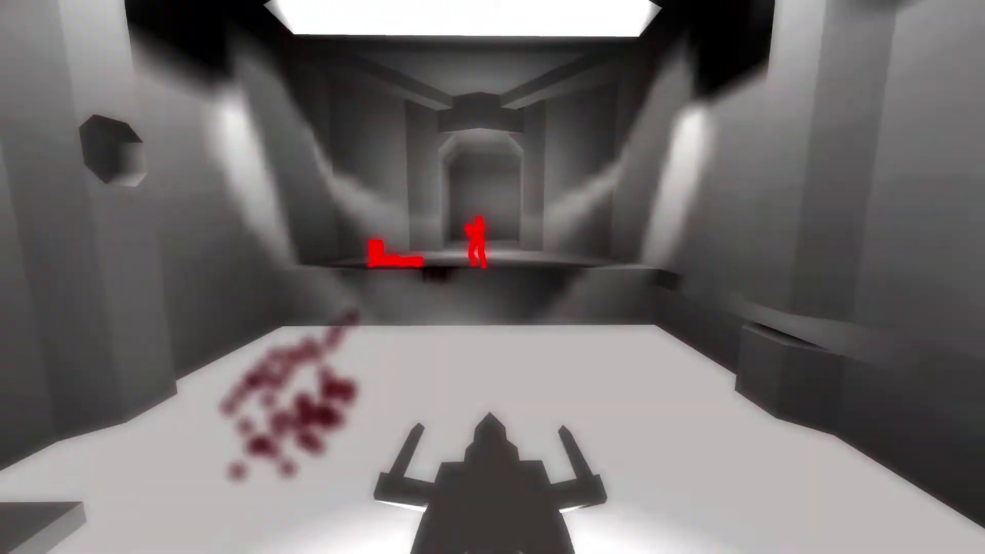
mouse_move(493, 277)
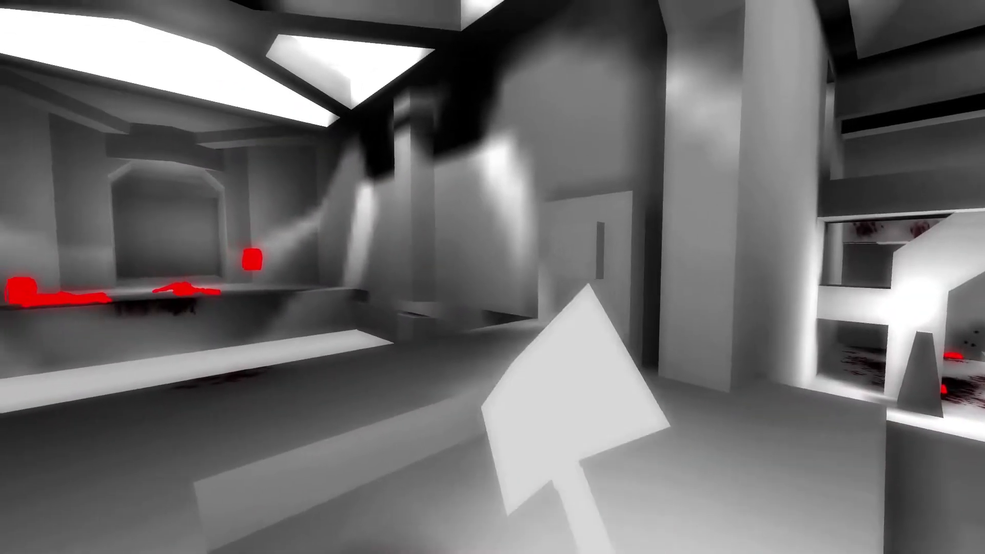
mouse_move(493, 278)
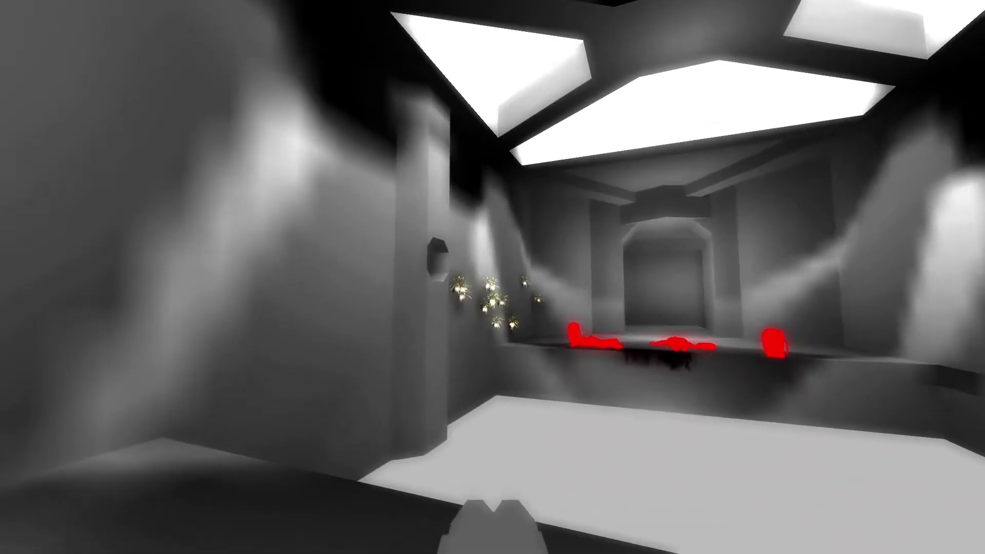
mouse_move(493, 277)
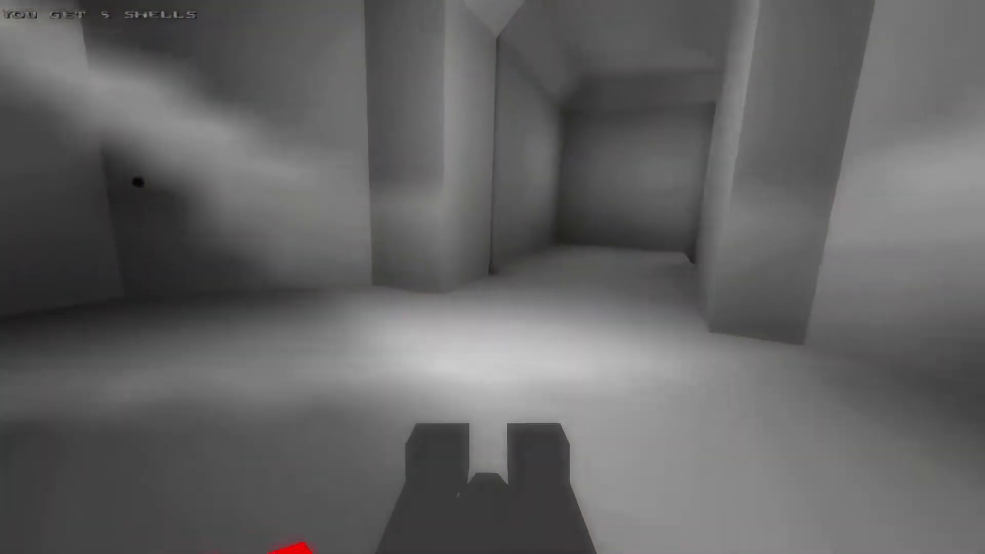
key(w)
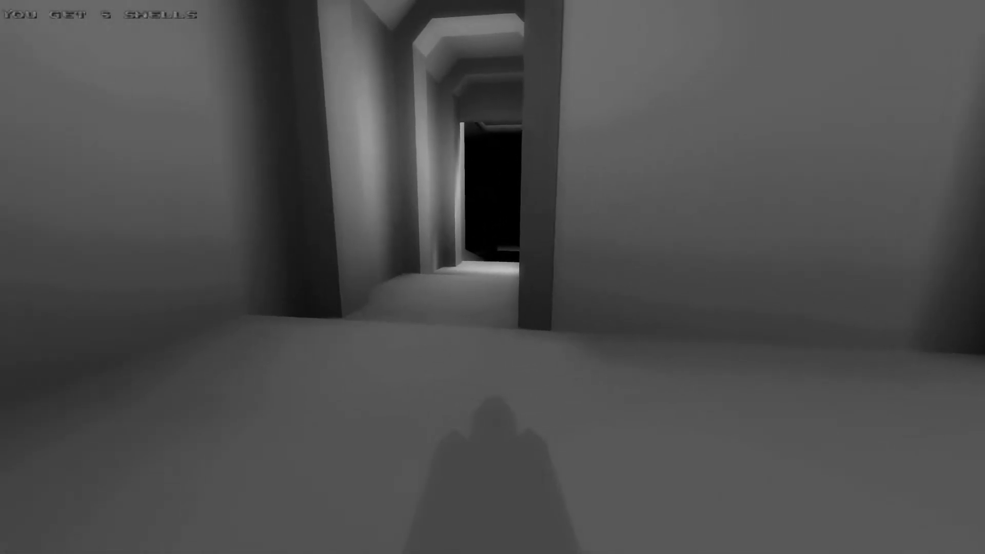
key(w)
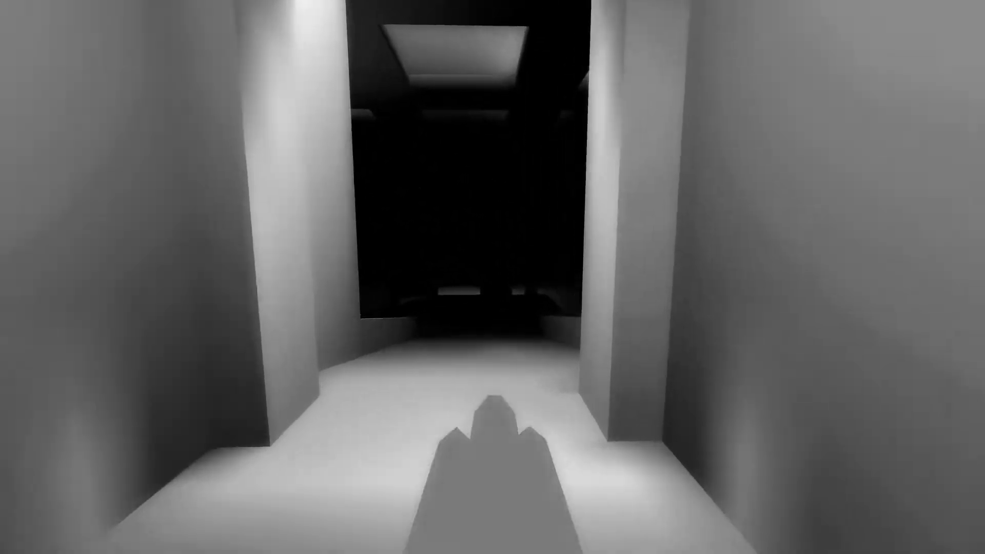
key(W)
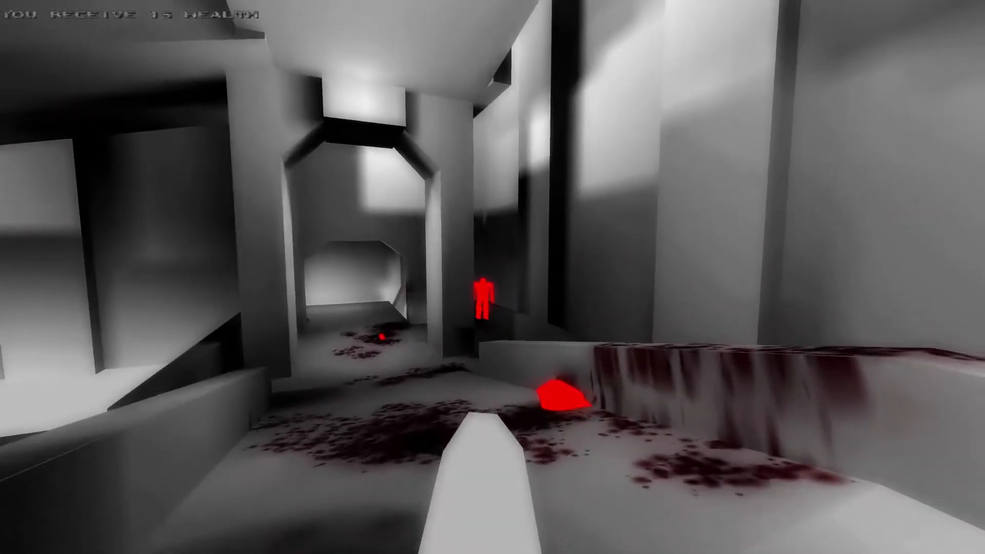
mouse_move(492, 277)
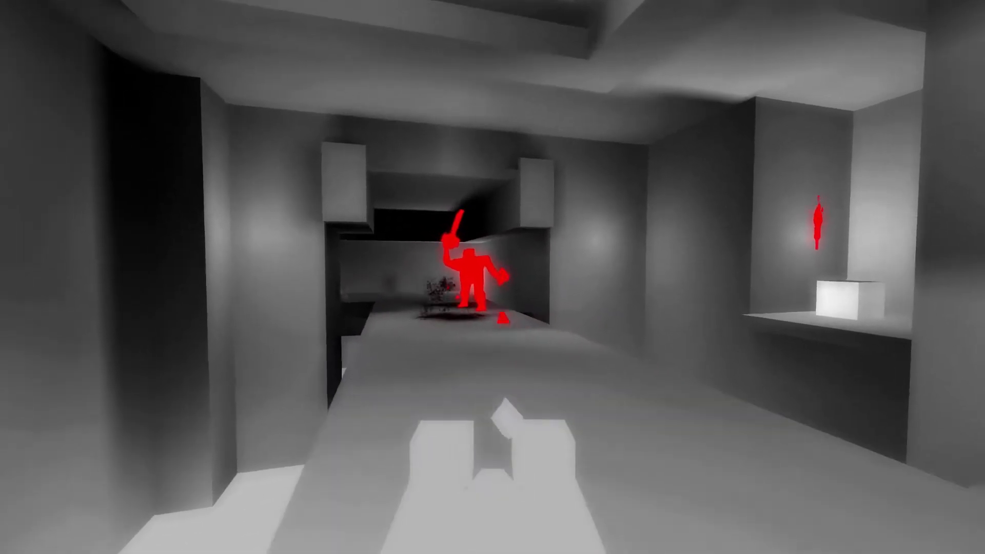
mouse_move(493, 276)
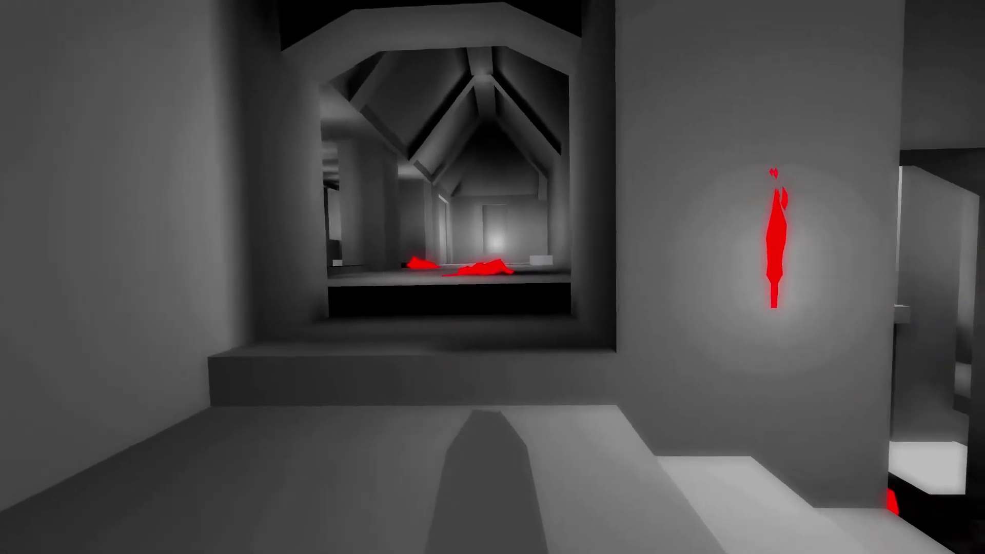
mouse_move(492, 277)
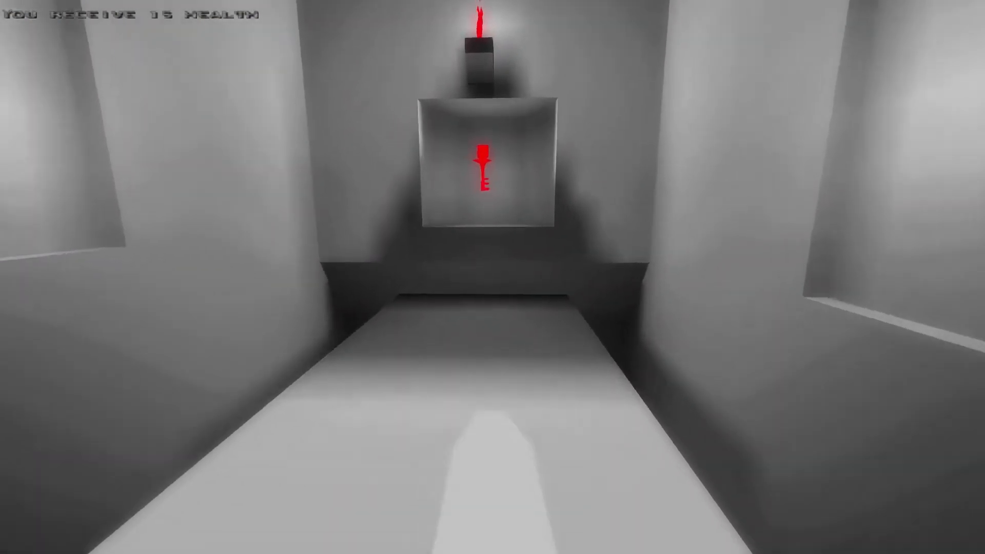
mouse_move(492, 277)
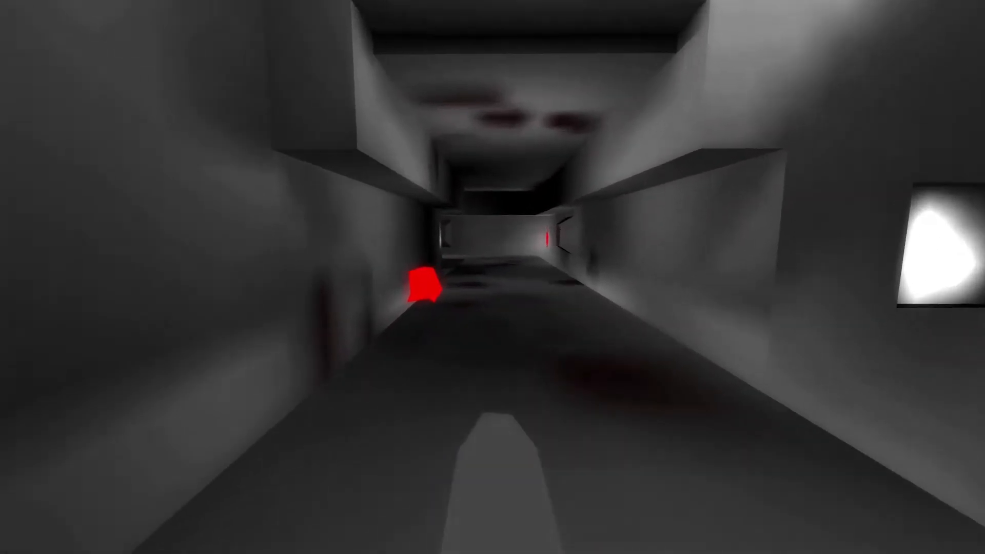
mouse_move(493, 277)
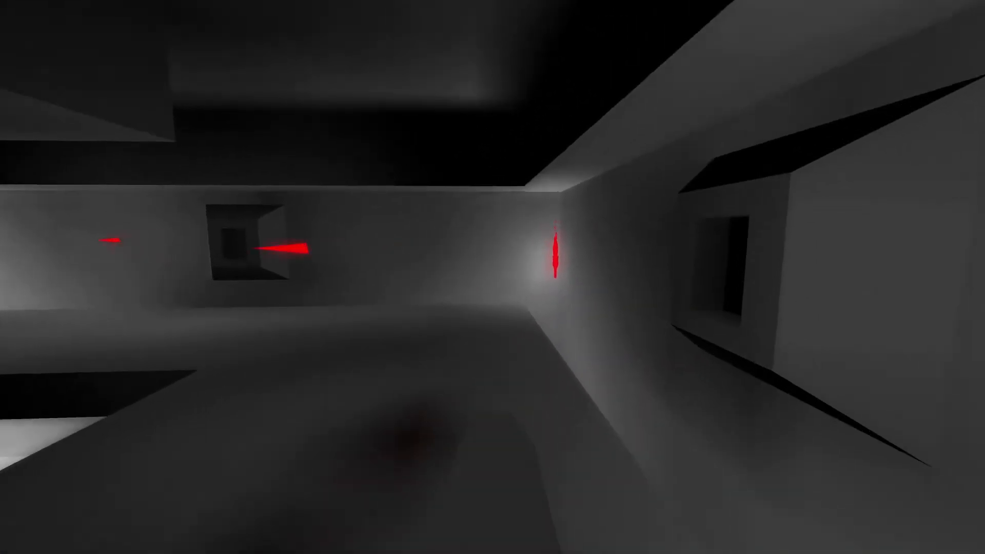
mouse_move(493, 277)
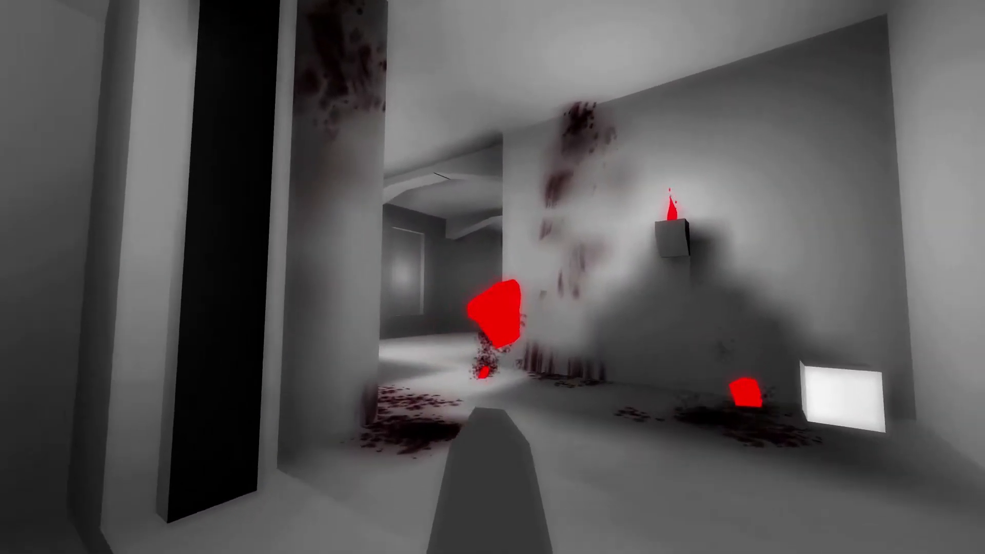
mouse_move(493, 277)
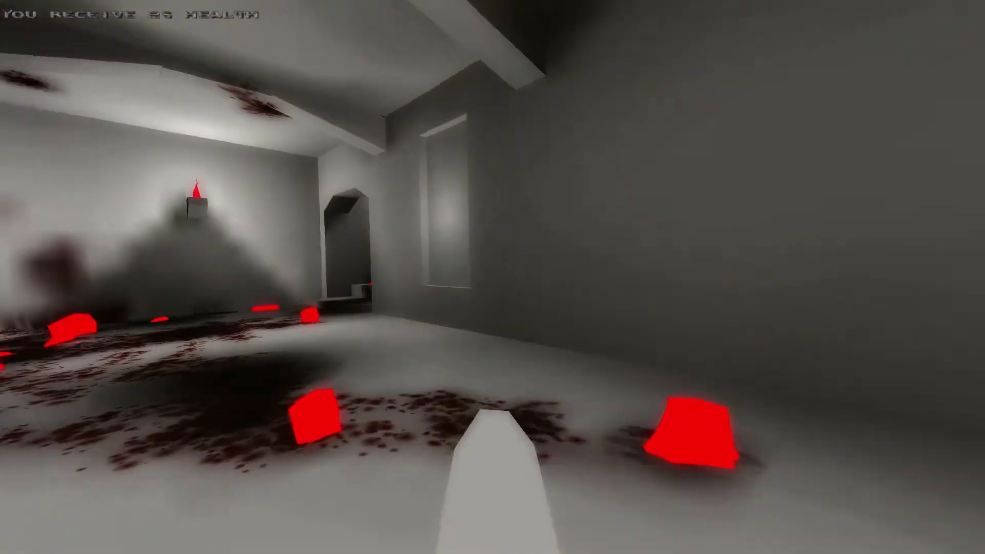
mouse_move(493, 277)
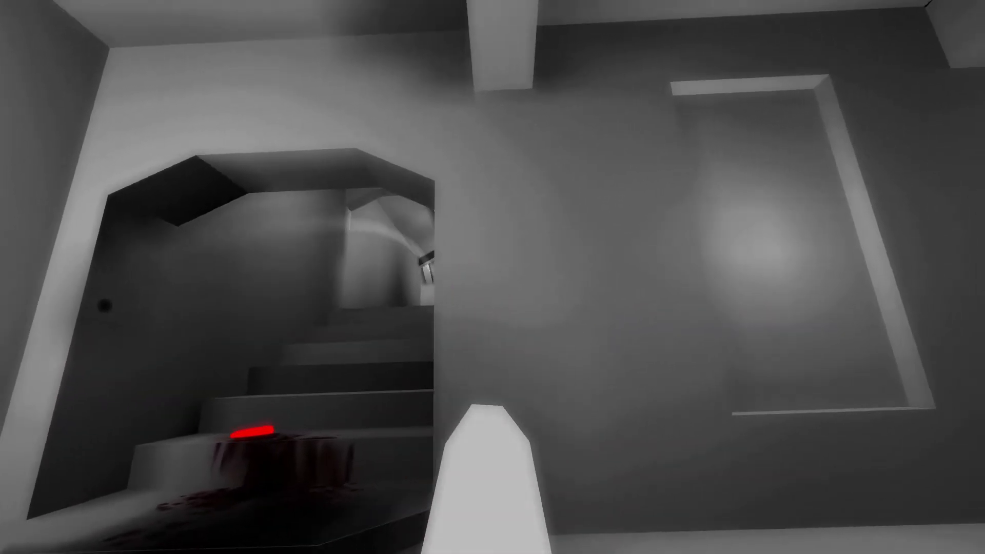
mouse_move(493, 277)
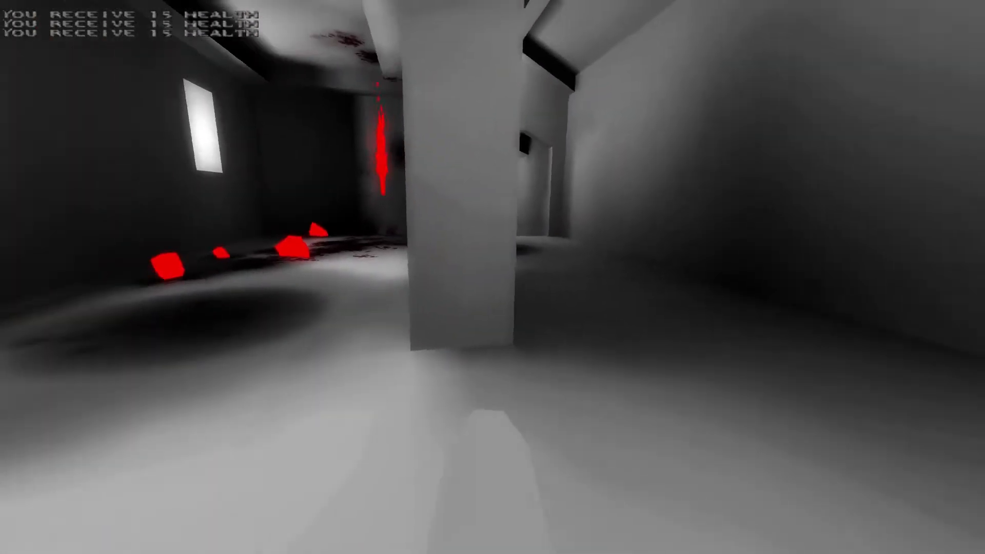
mouse_move(492, 277)
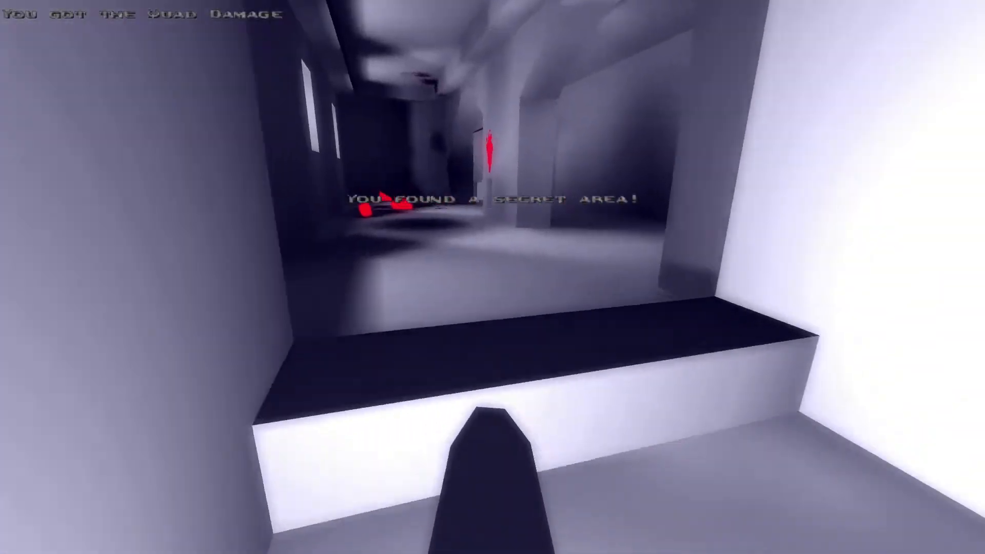
mouse_move(493, 277)
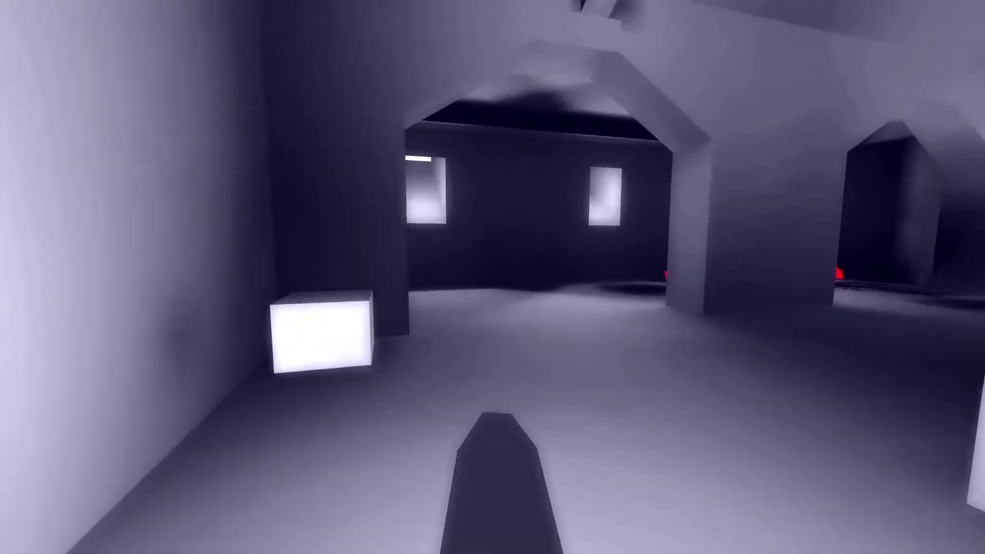
mouse_move(493, 277)
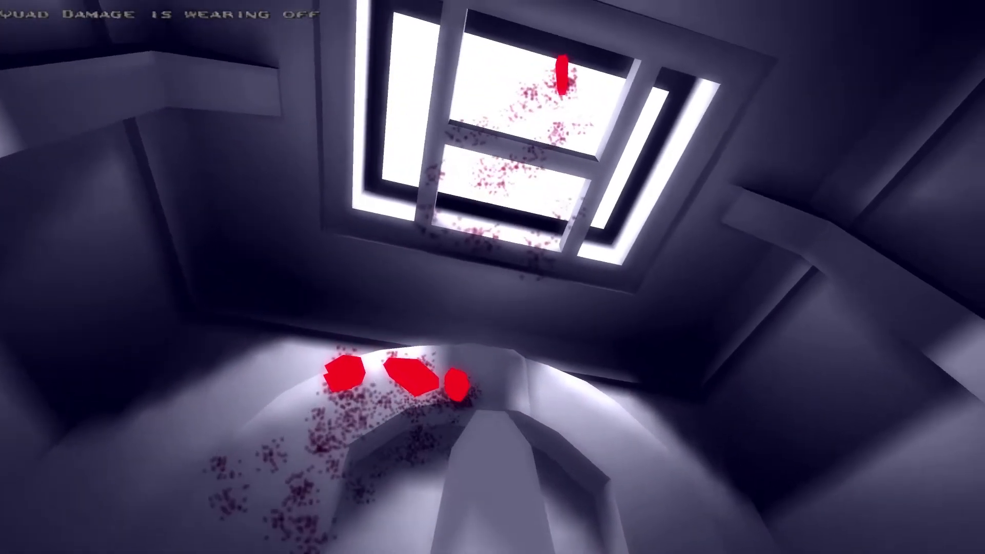
mouse_move(493, 277)
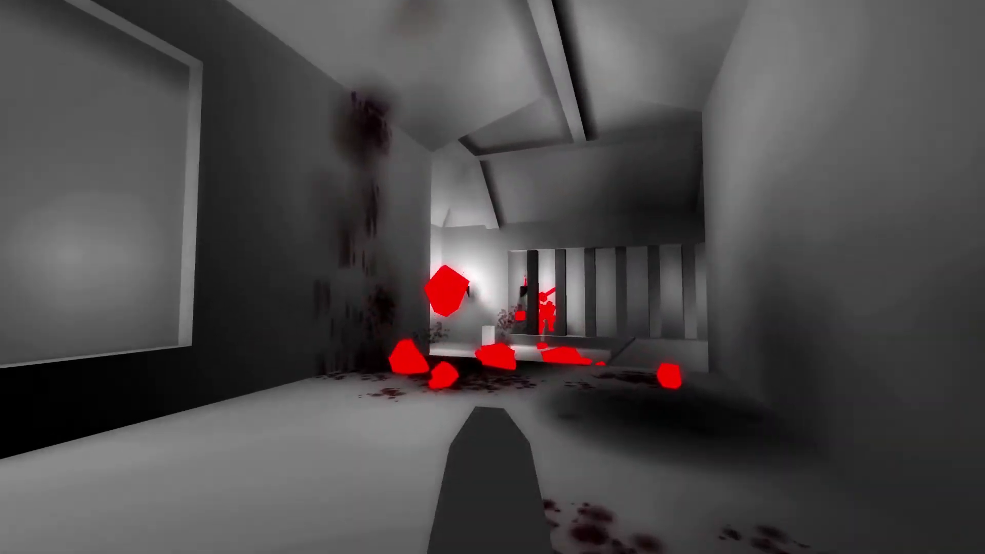
mouse_move(493, 277)
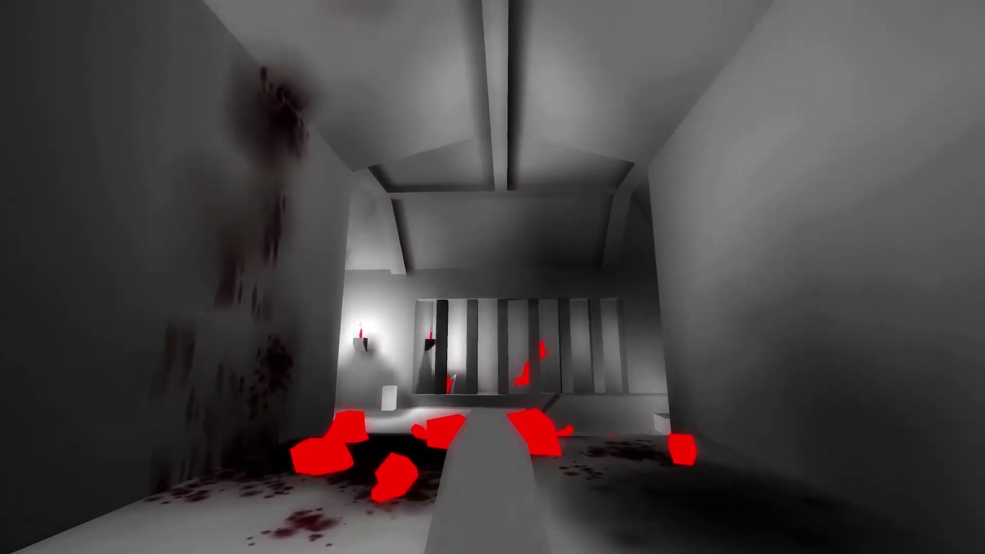
mouse_move(493, 277)
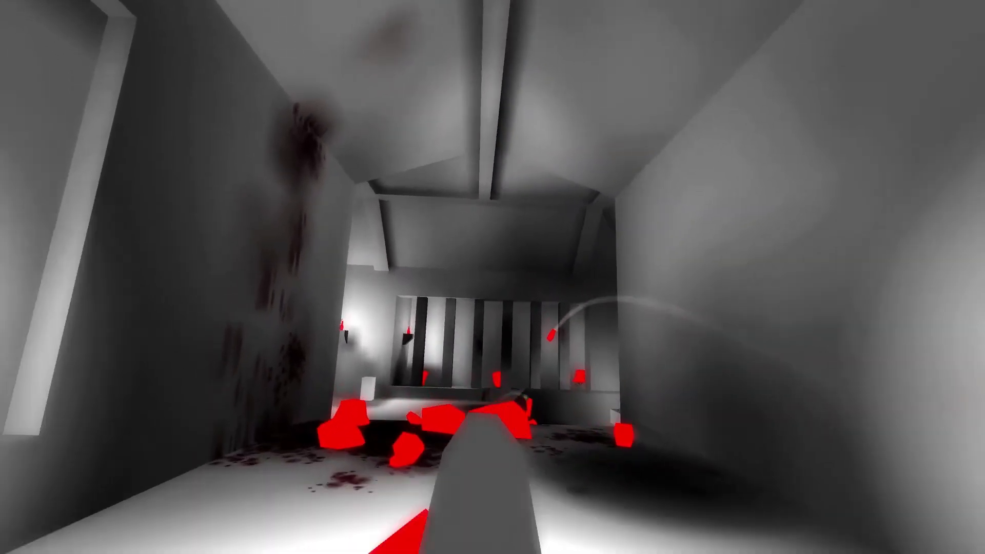